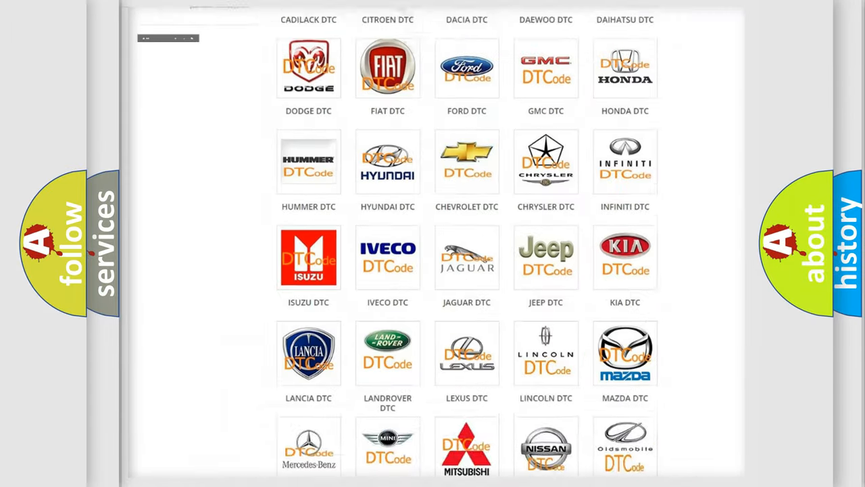
- Select the FIAT DTC logo in the brand grid and browse its list of airbag diagnostic codes
scroll(up, 3)
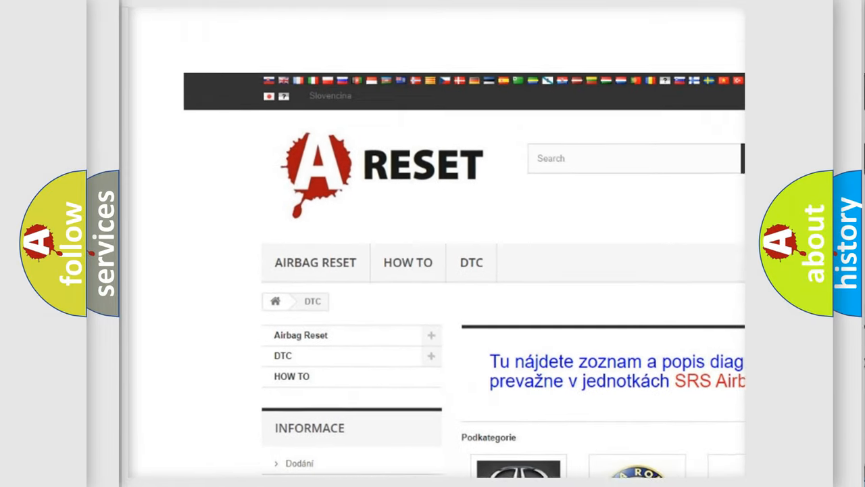
scroll(up, 3)
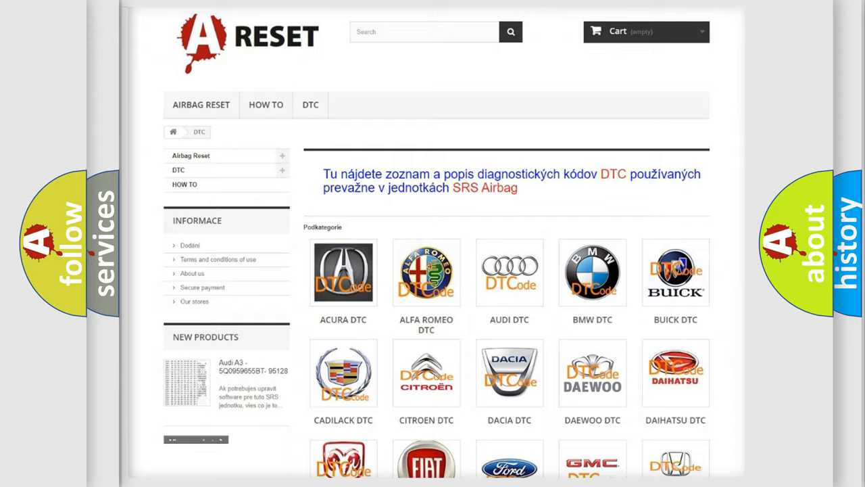
scroll(down, 3)
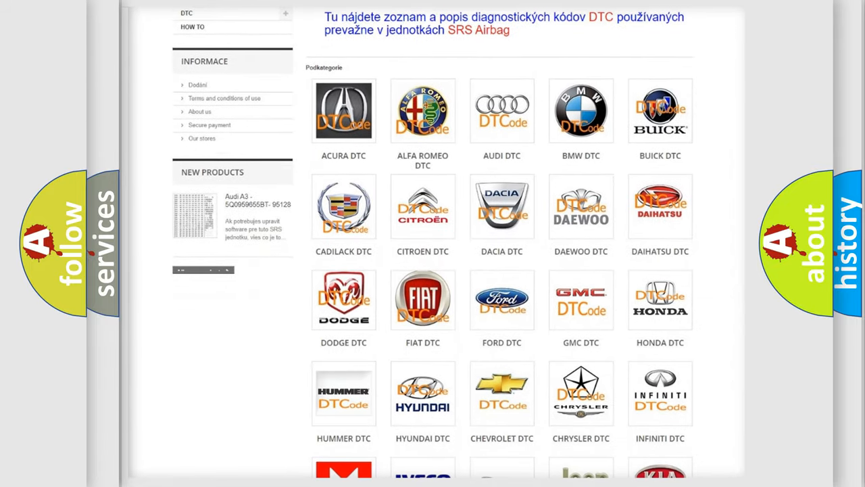
mouse_move(422, 297)
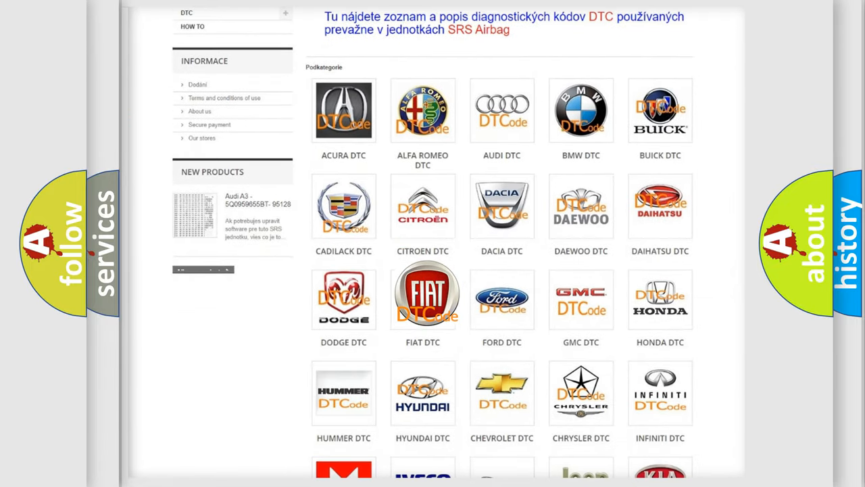
click(422, 297)
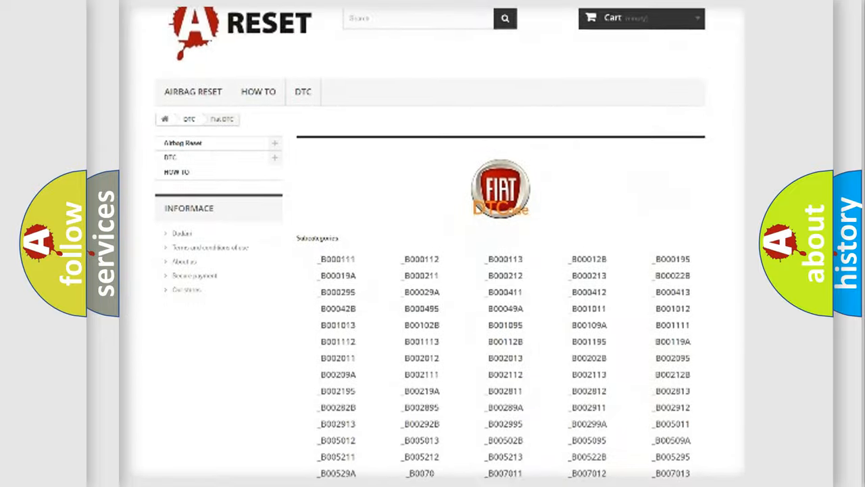
scroll(down, 3)
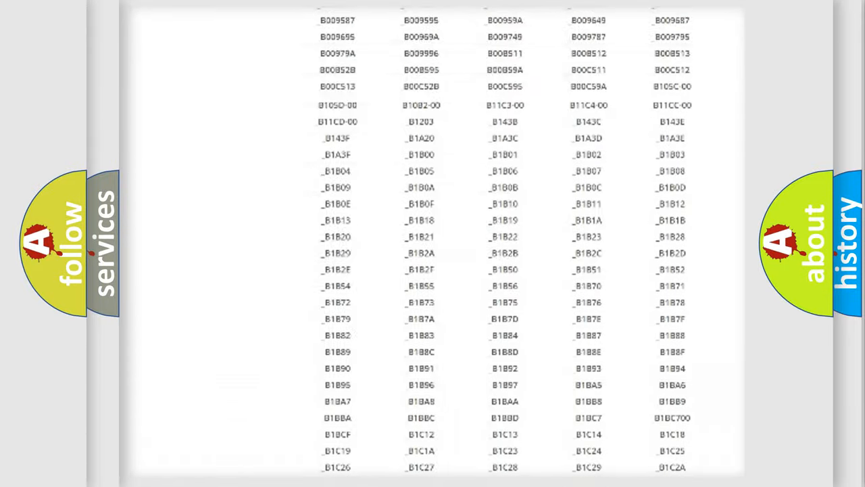
scroll(up, 3)
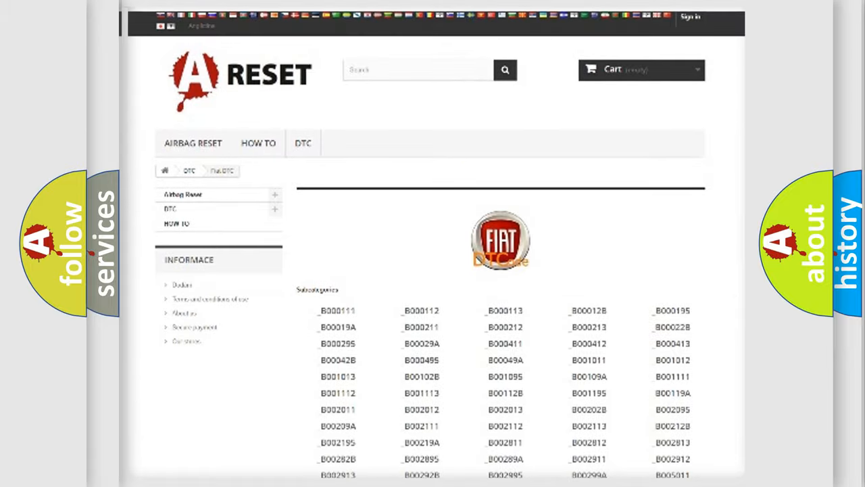